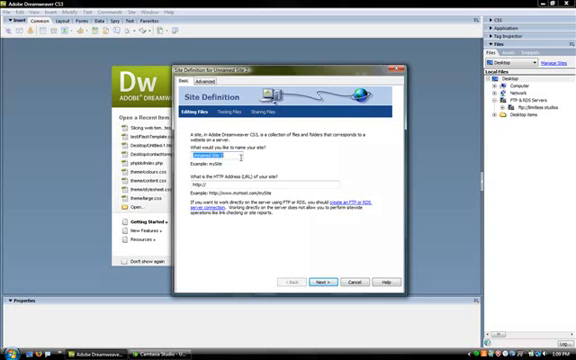
# Step: Enter 'test' as the new site's name in the Site Definition wizard
pyautogui.write('test')
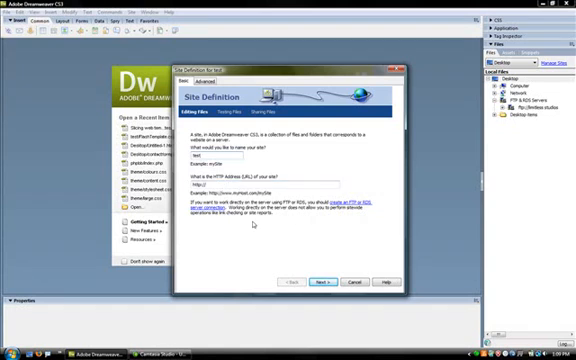
pyautogui.moveTo(290, 234)
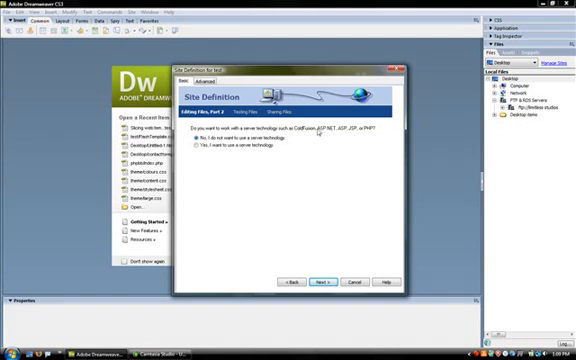
pyautogui.moveTo(318, 132)
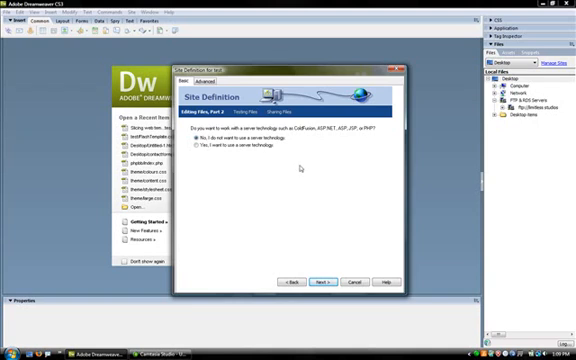
pyautogui.moveTo(301, 166)
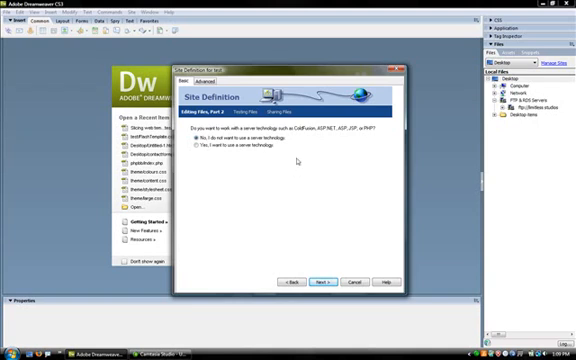
# Step: Keep 'No, I do not want to use a server technology' and advance the wizard
pyautogui.click(198, 152)
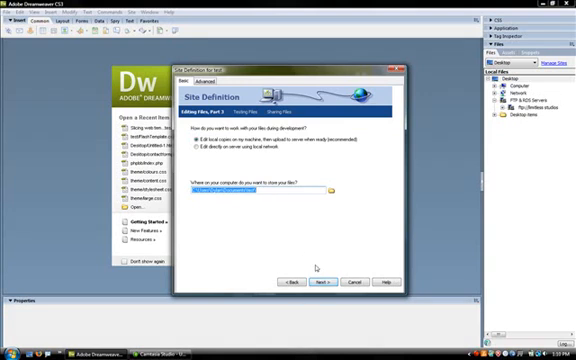
# Step: Accept 'Edit local copies on my machine' with the default folder and continue
pyautogui.click(324, 283)
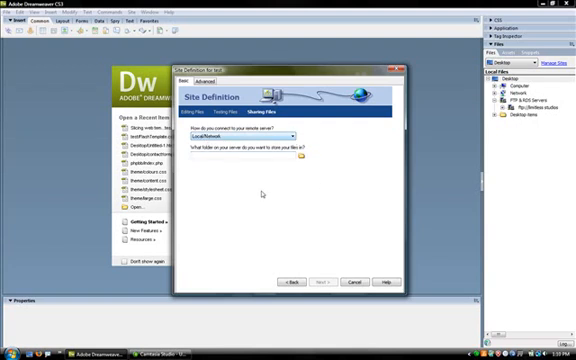
pyautogui.moveTo(343, 235)
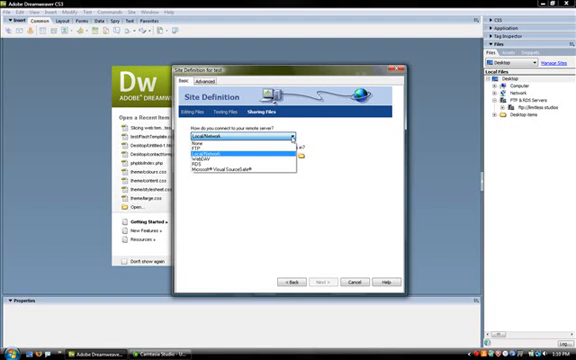
pyautogui.moveTo(240, 147)
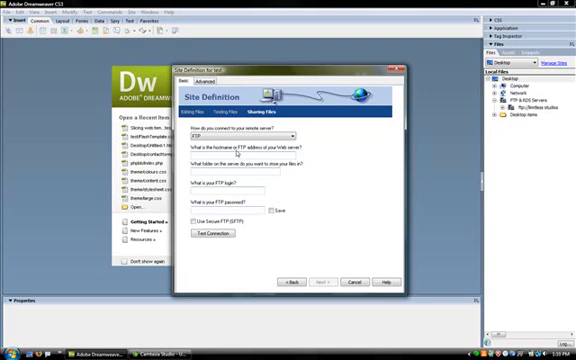
pyautogui.moveTo(332, 193)
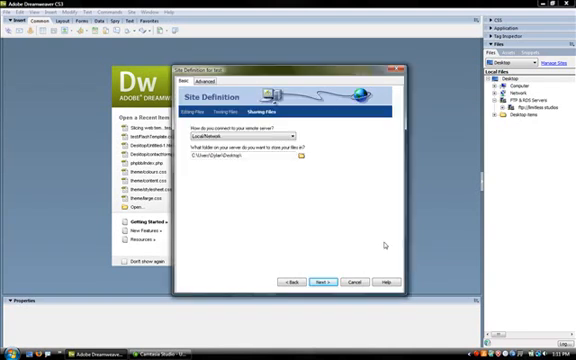
# Step: Confirm Local/Network remote access with the Desktop as the remote folder, then continue
pyautogui.click(327, 282)
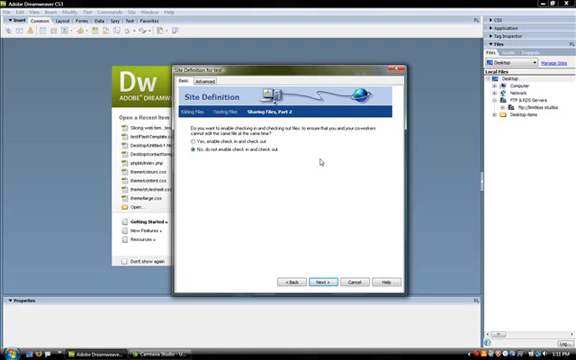
pyautogui.moveTo(320, 160)
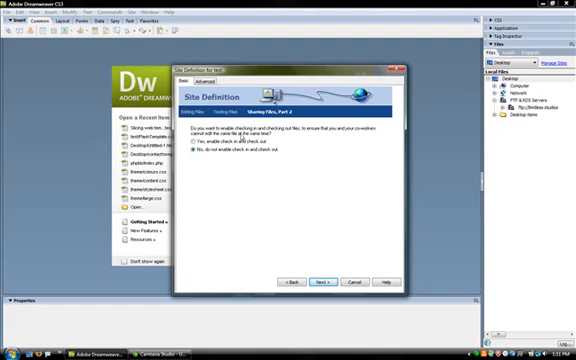
pyautogui.moveTo(272, 143)
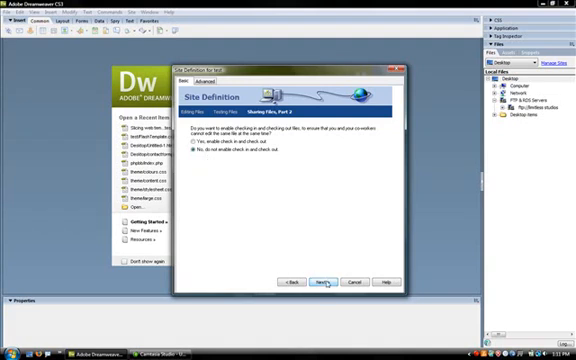
# Step: Leave 'No, do not enable check in and check out' selected and continue
pyautogui.click(324, 283)
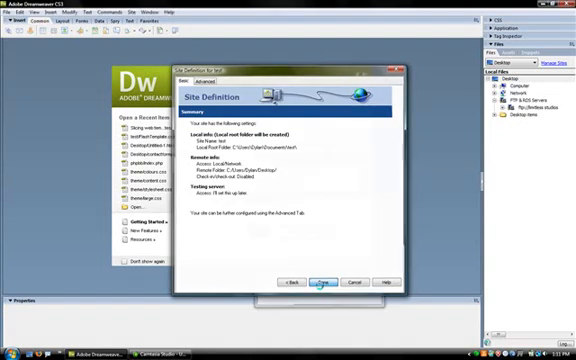
# Step: Review the site summary and click Done to finish the test site
pyautogui.click(322, 284)
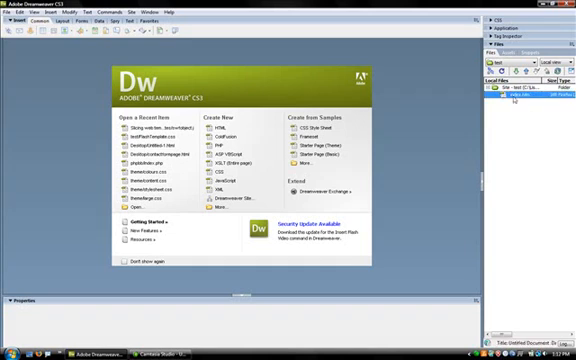
# Step: Select the newly created index.htm file in the Files panel
pyautogui.click(520, 97)
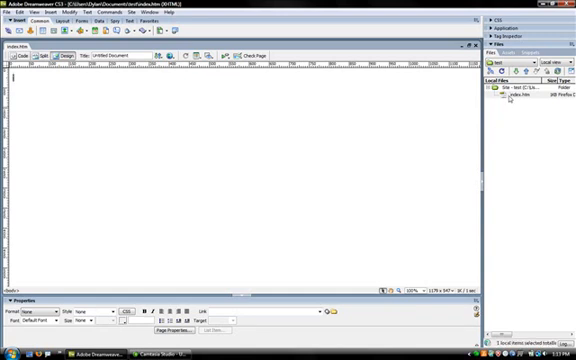
# Step: Bring up the context menu on the test site root in the Files panel
pyautogui.rightClick(516, 98)
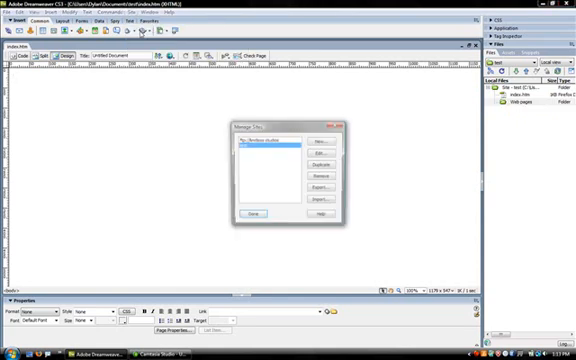
pyautogui.click(265, 148)
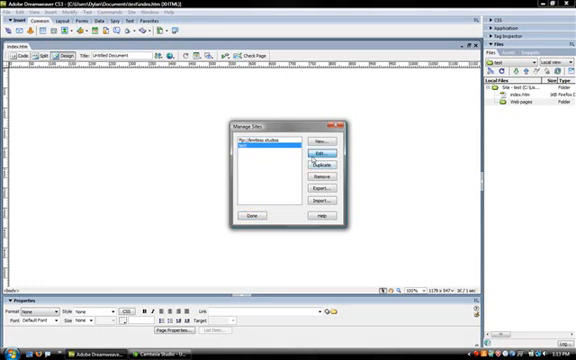
pyautogui.click(318, 155)
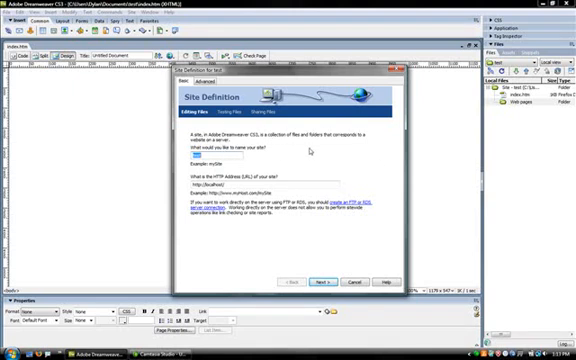
pyautogui.click(277, 190)
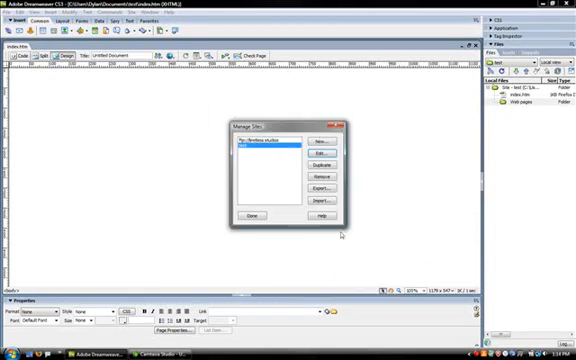
pyautogui.click(251, 216)
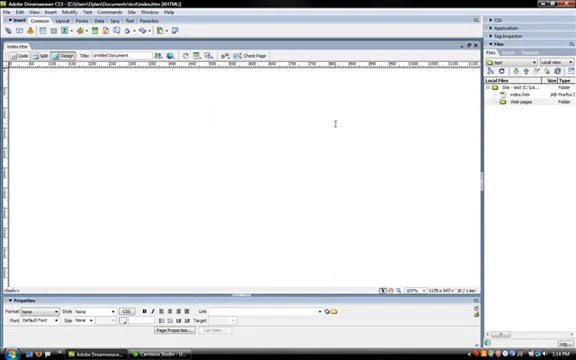